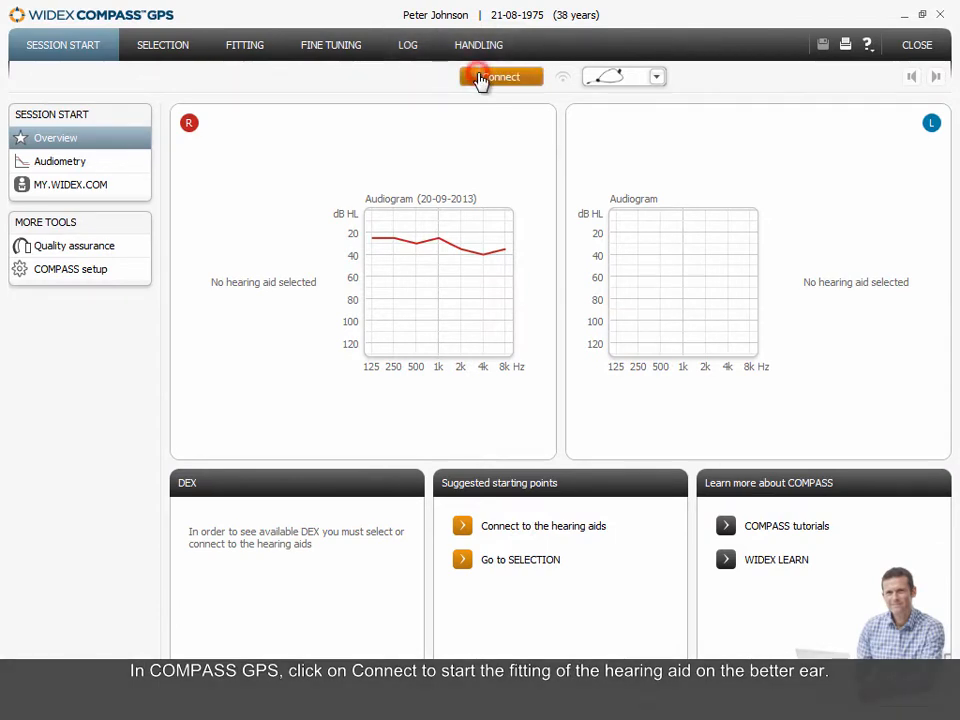
Detect connected hearing aids and assign the found D-FA 440 to the right ear
left_click(500, 76)
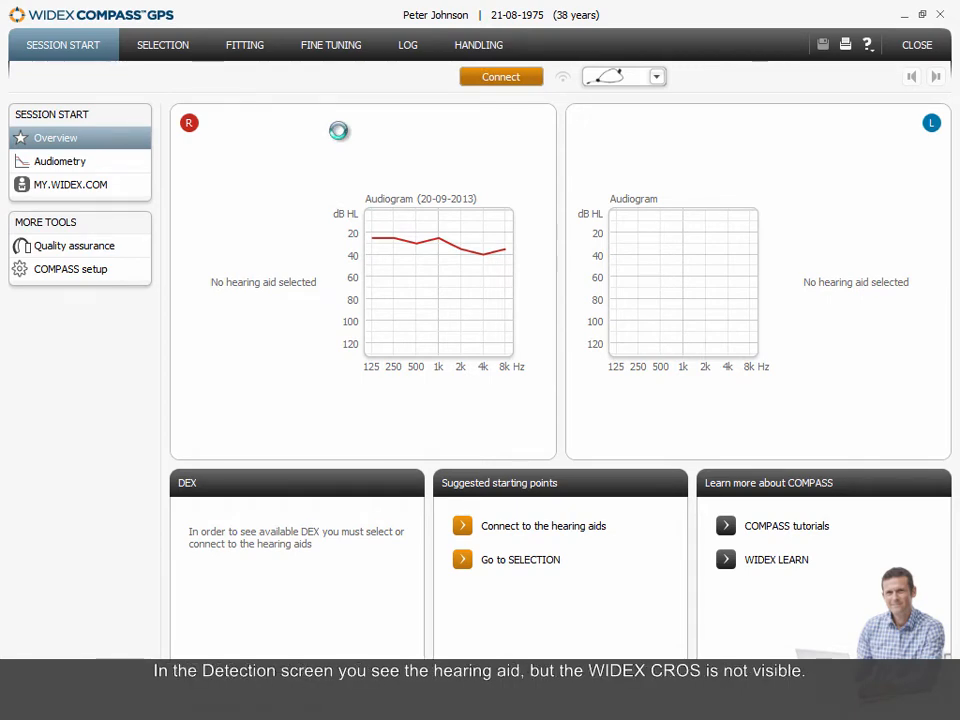
left_click(499, 76)
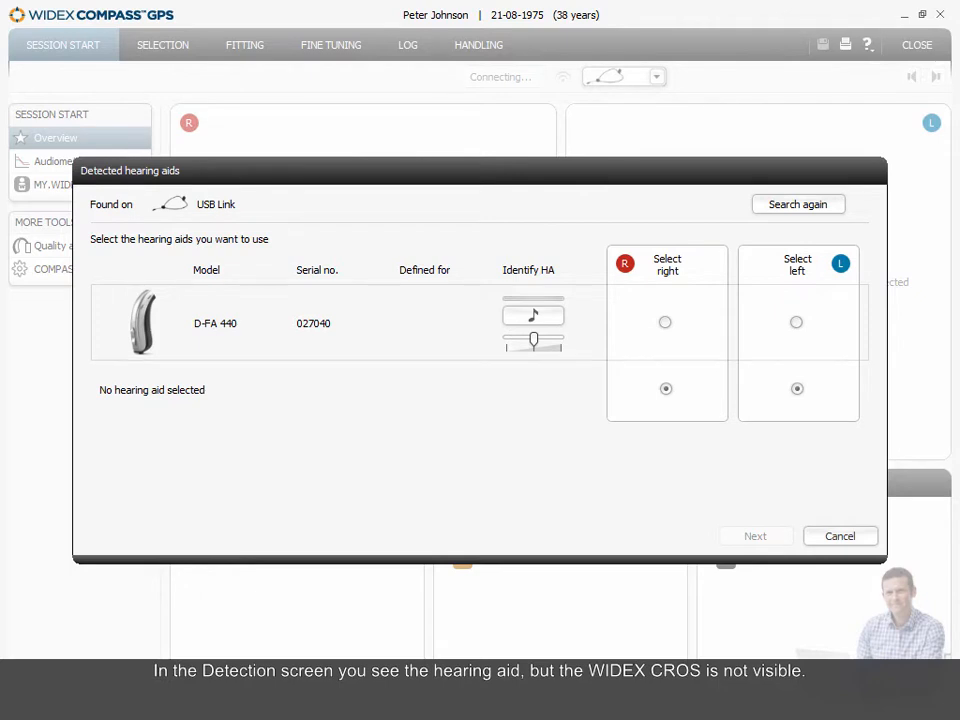
left_click(664, 322)
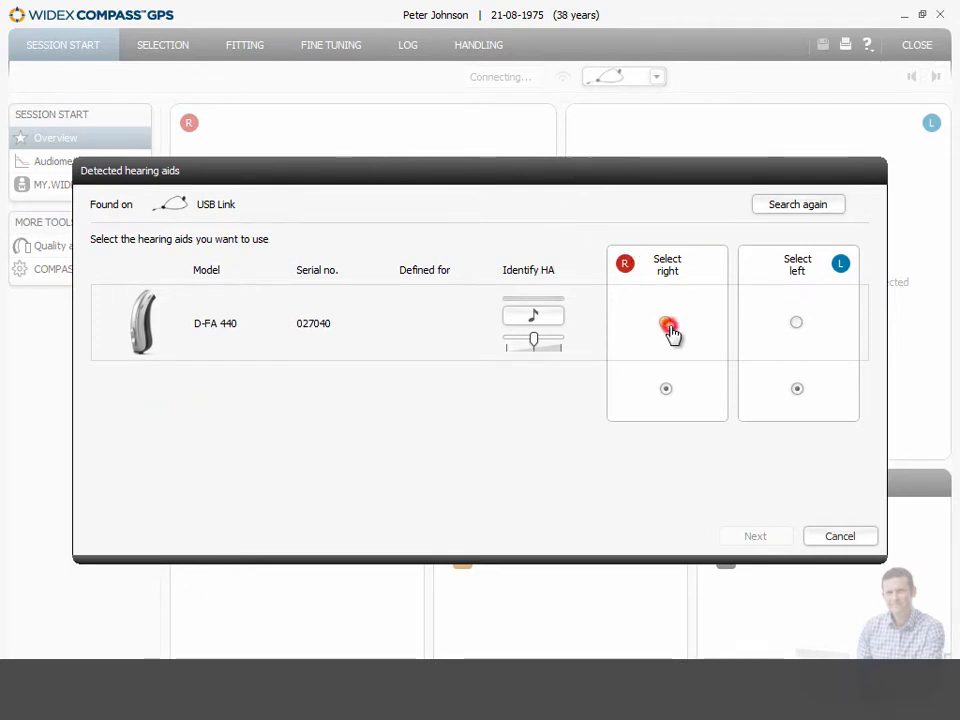
left_click(663, 320)
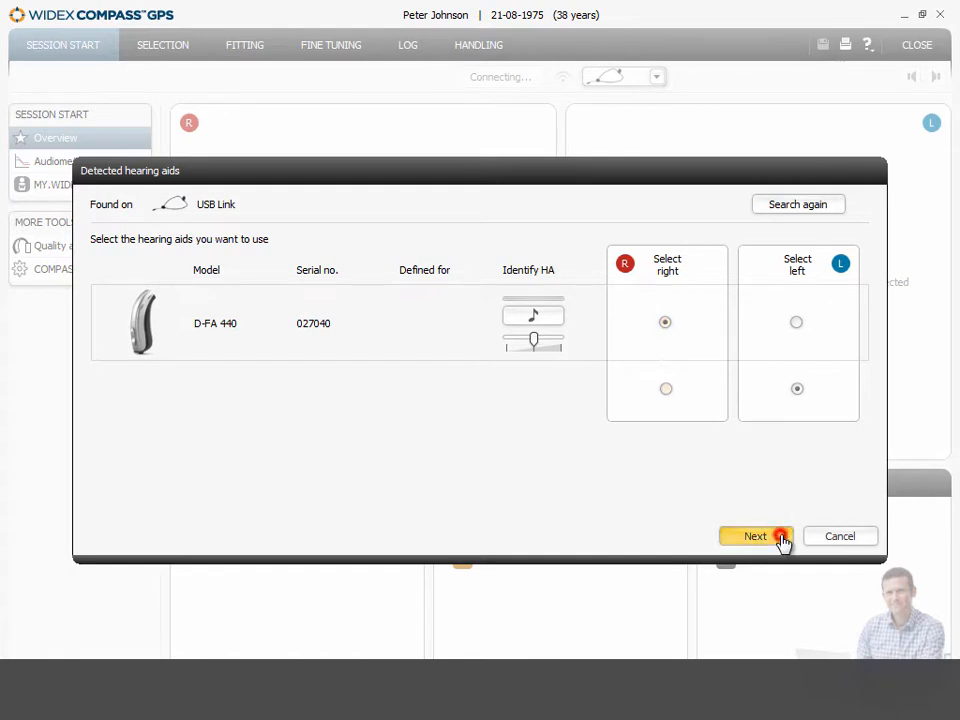
Define the D-FA 440 with a thin tube and an instant open ear-tip
left_click(755, 535)
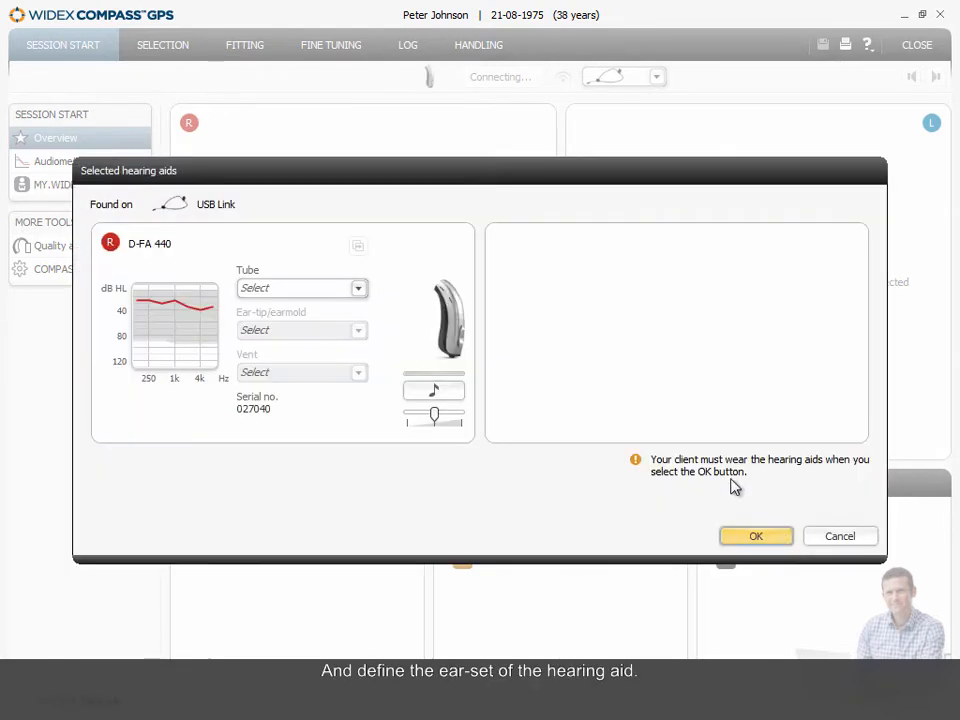
left_click(358, 288)
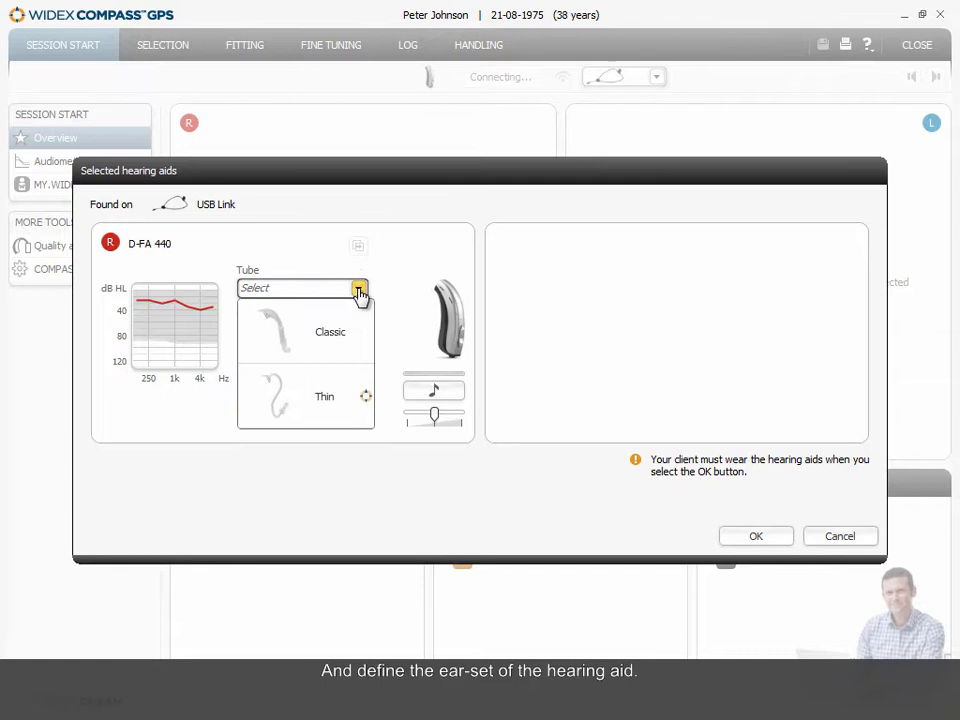
left_click(324, 396)
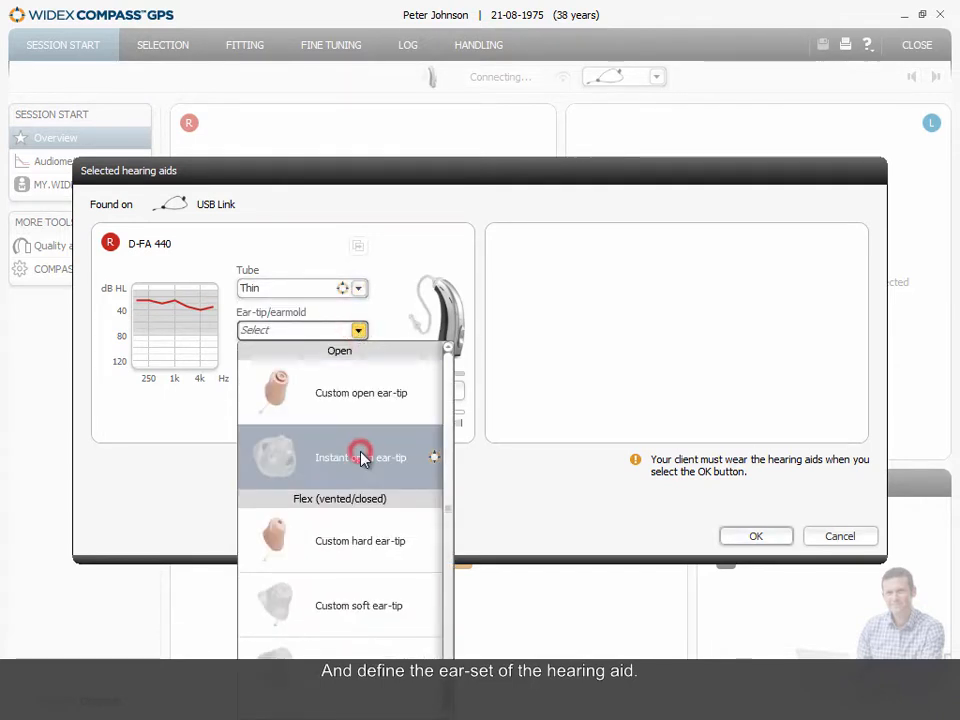
left_click(360, 456)
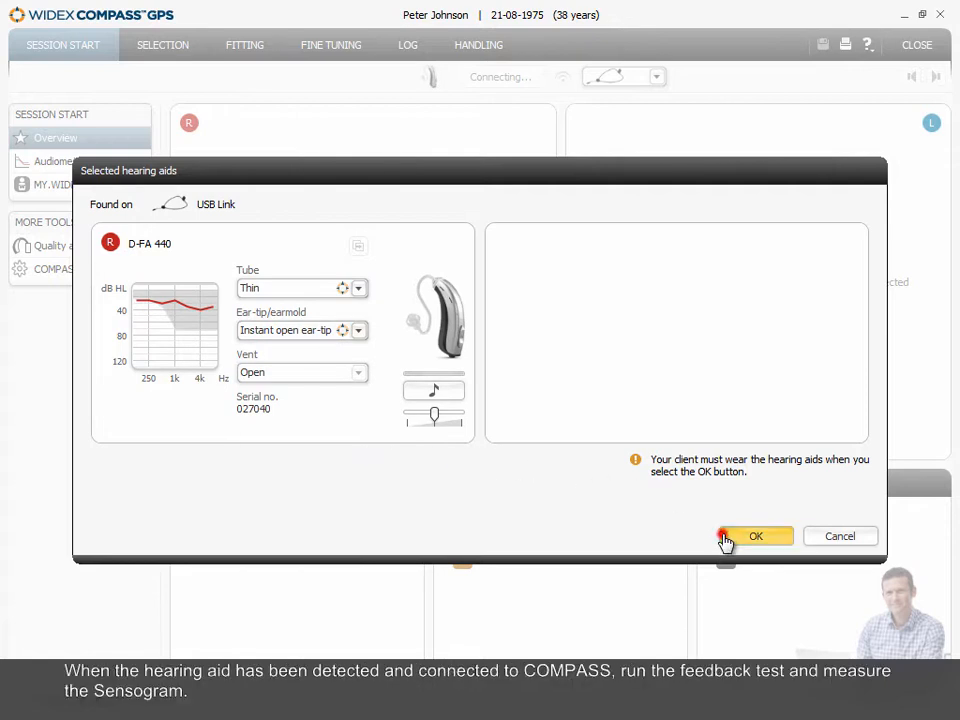
Confirm the definition and show the CROS/BiCROS handling page with the right receiver unmatched
left_click(755, 535)
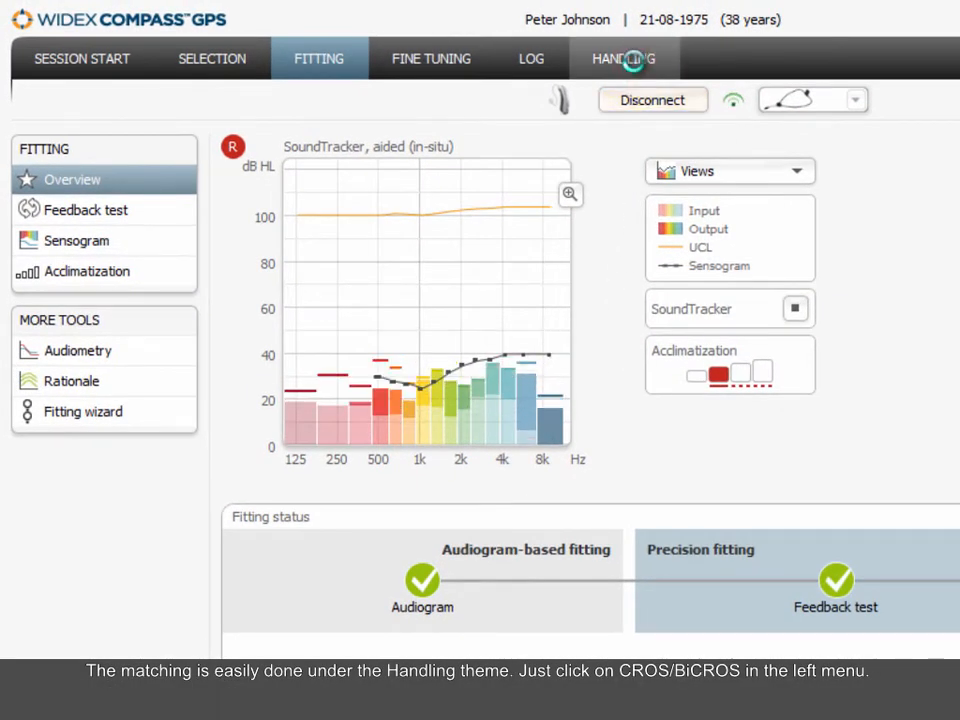
left_click(622, 58)
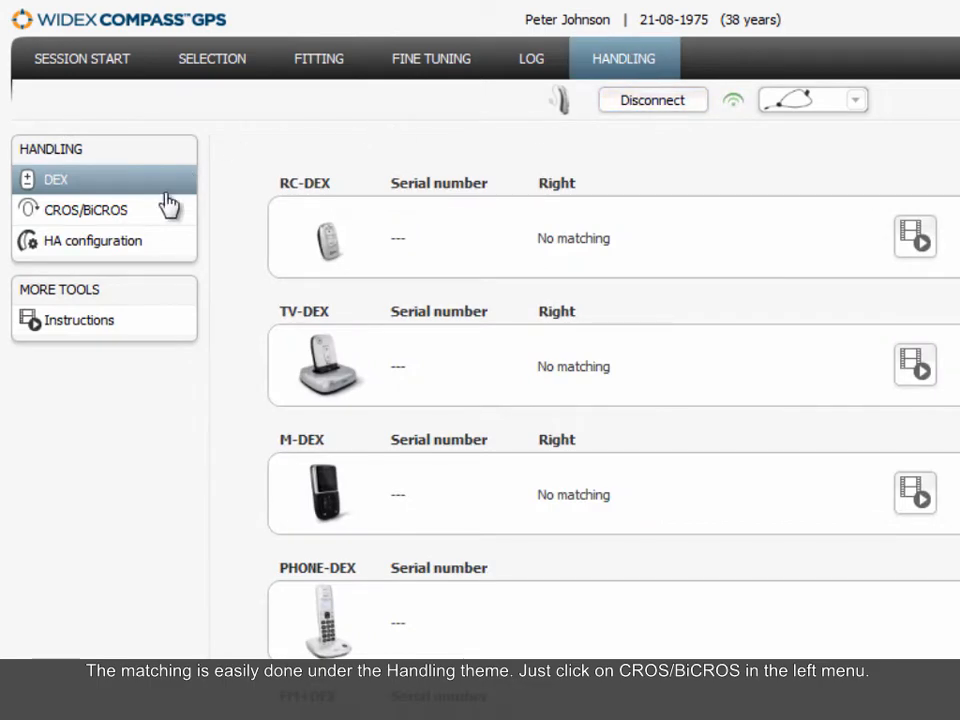
left_click(84, 210)
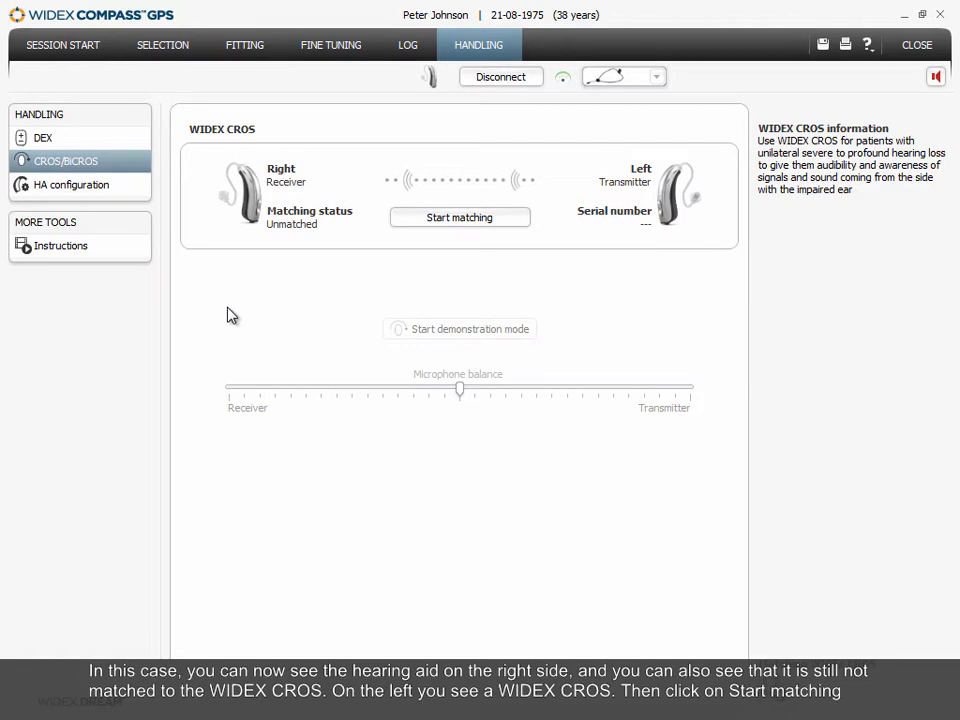
Match the hearing aid to the WIDEX CROS as BiCROS with Locator microphone mode
left_click(460, 215)
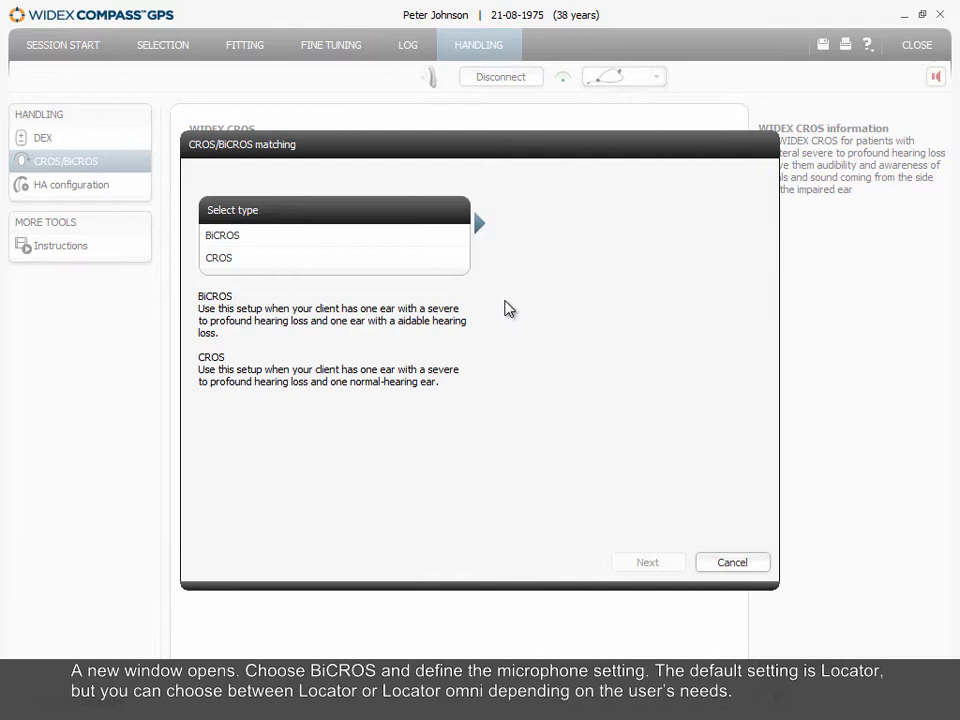
left_click(222, 236)
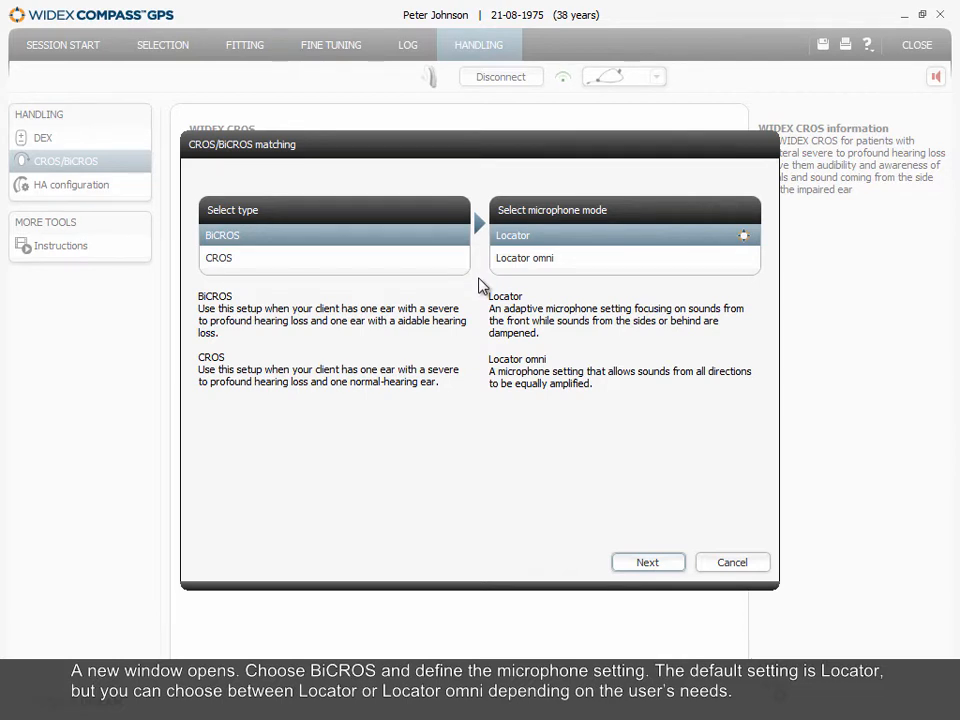
mouse_move(574, 262)
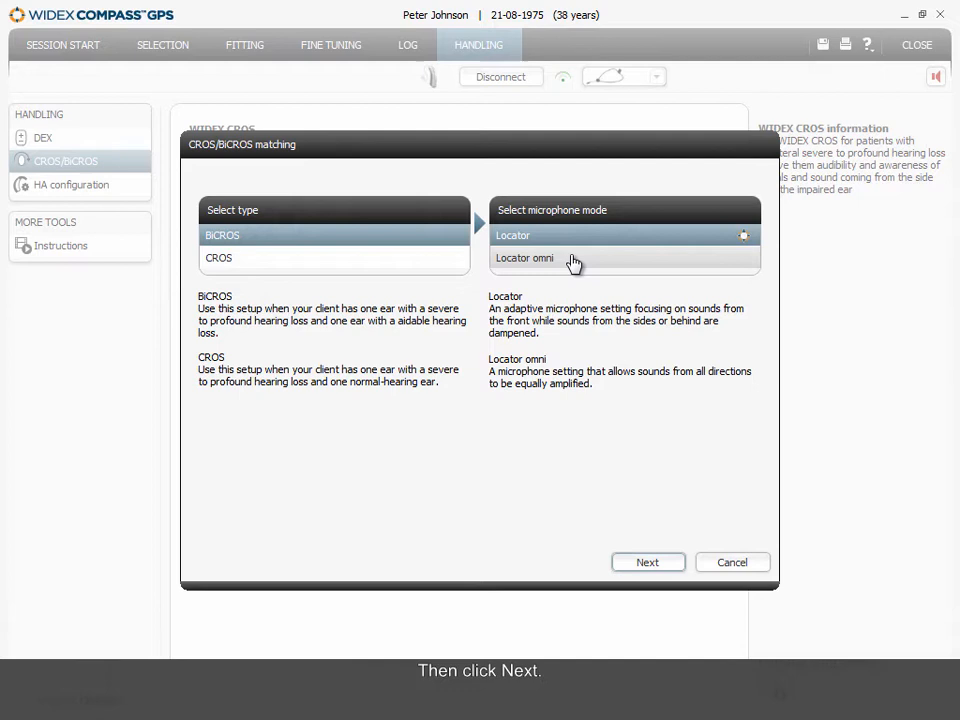
left_click(647, 561)
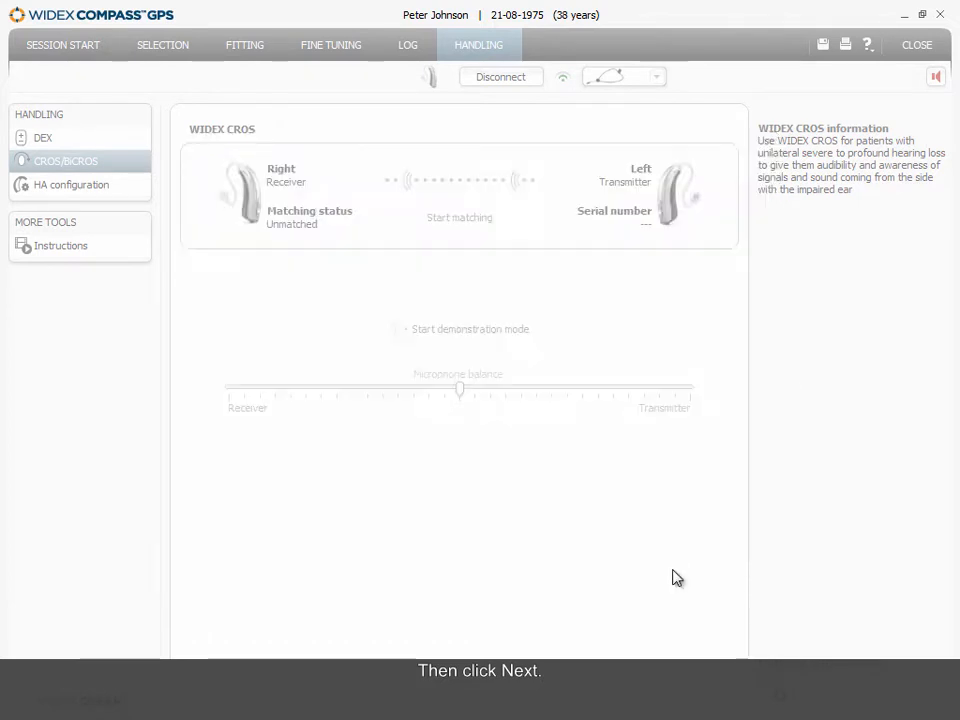
left_click(460, 216)
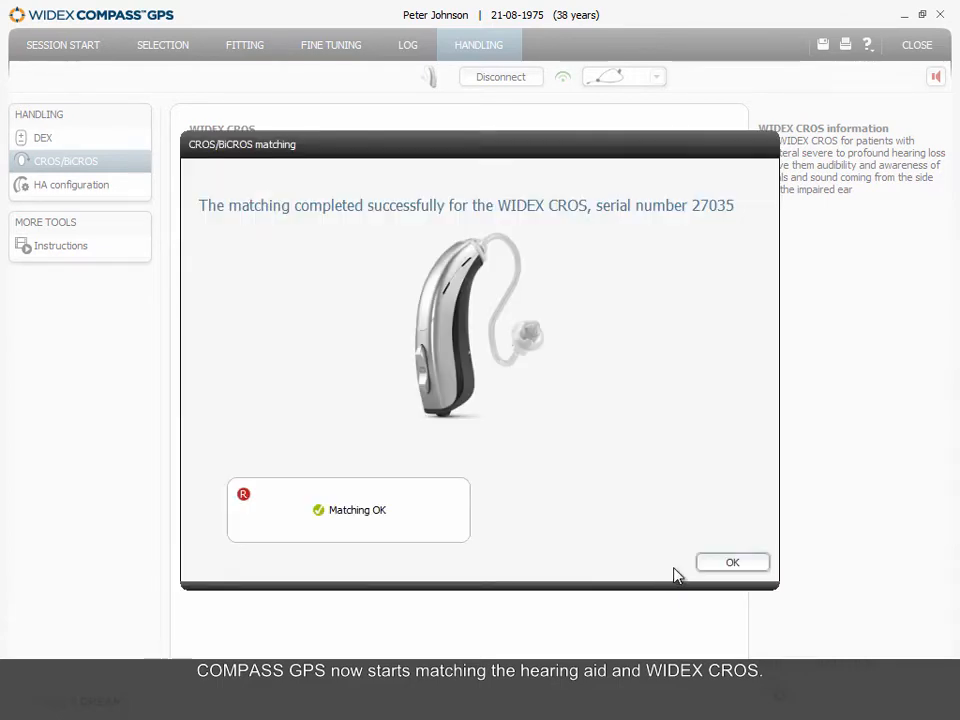
mouse_move(679, 571)
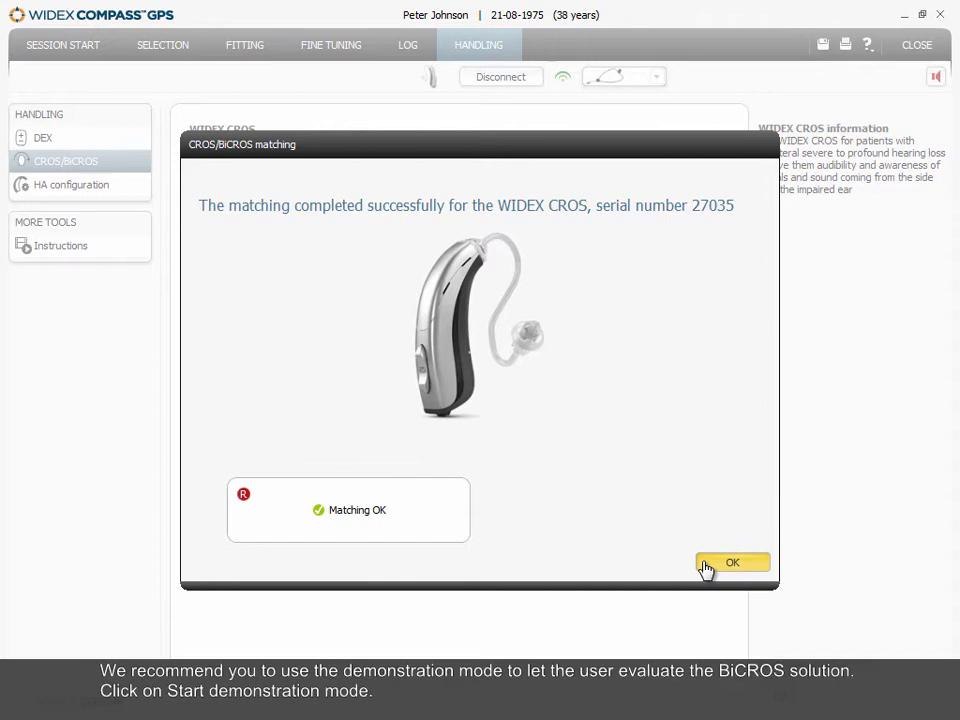
Acknowledge the Matching OK result and start demonstration mode for the WIDEX CROS
left_click(732, 561)
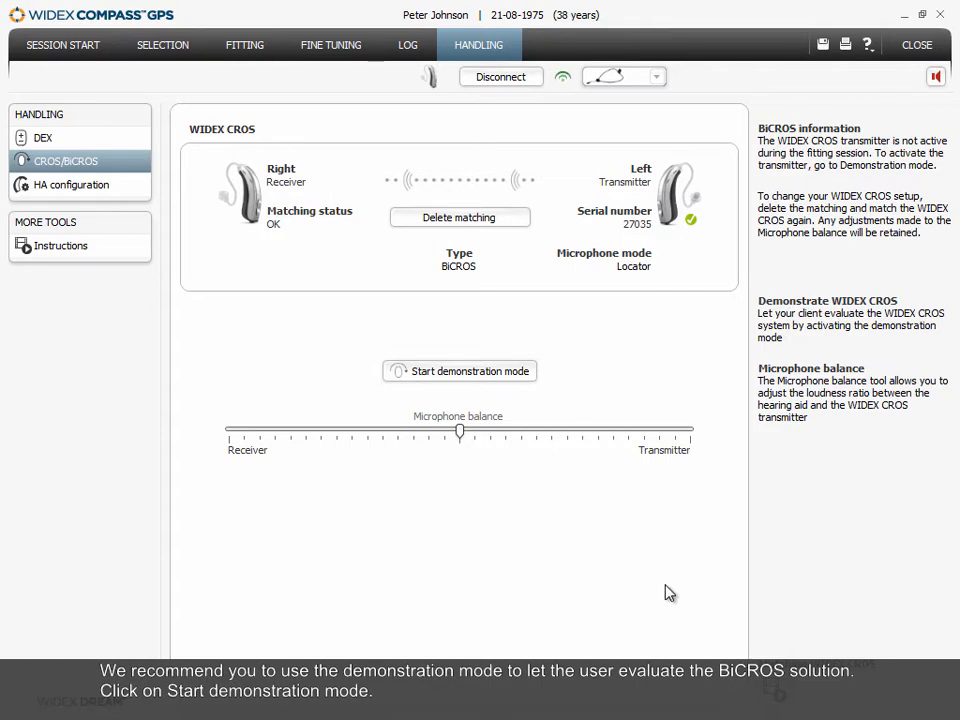
left_click(460, 370)
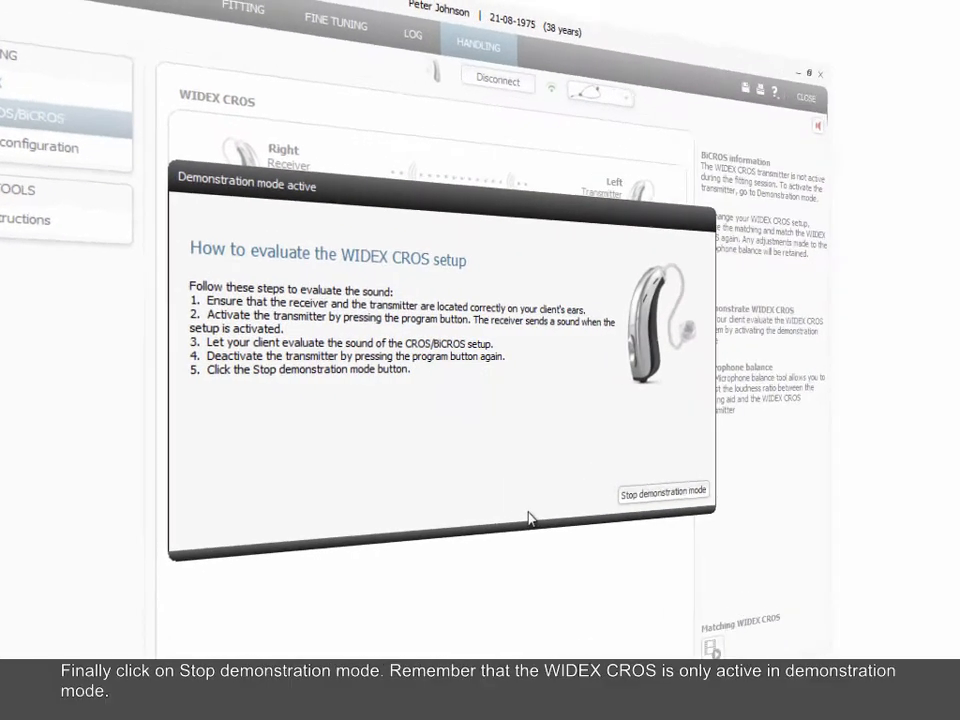
left_click(707, 506)
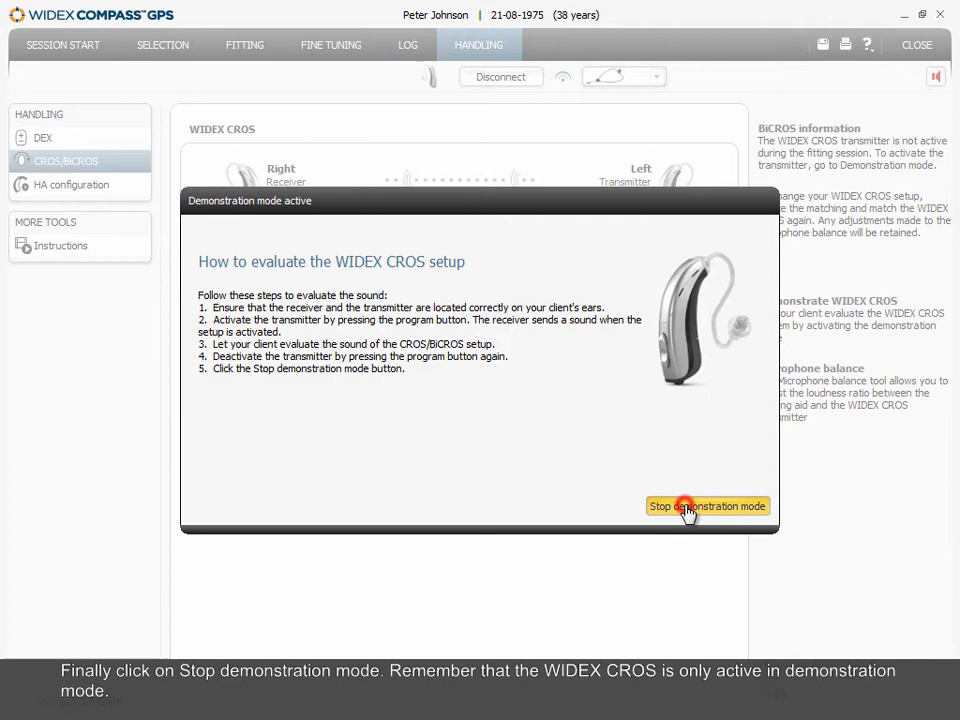
Stop demonstration mode, returning to the BiCROS overview with matching status OK
left_click(686, 505)
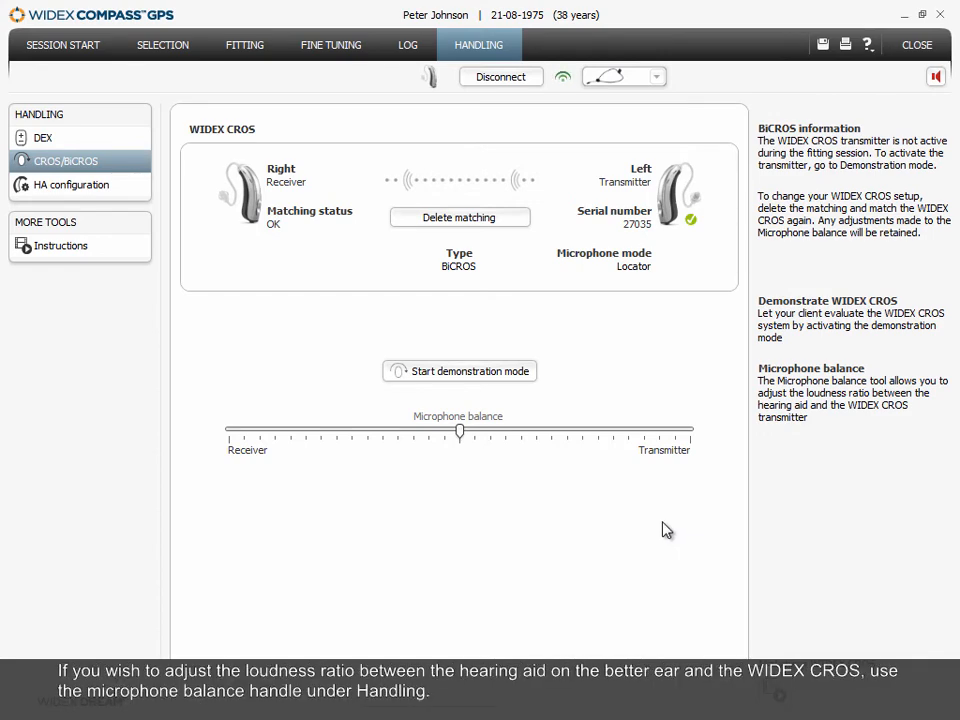
mouse_move(614, 496)
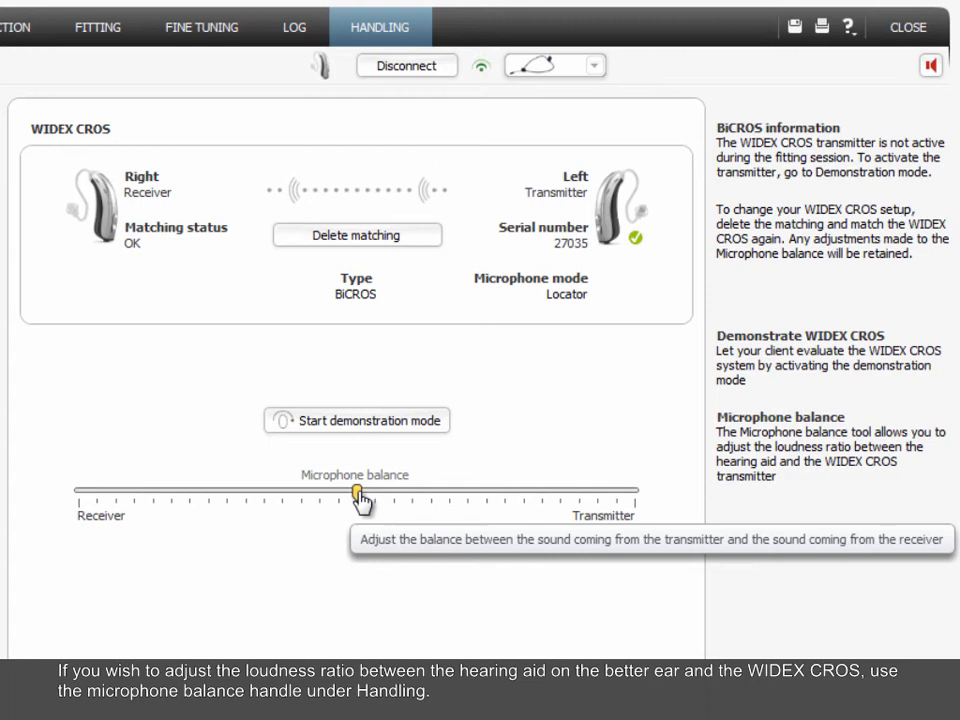
mouse_move(330, 546)
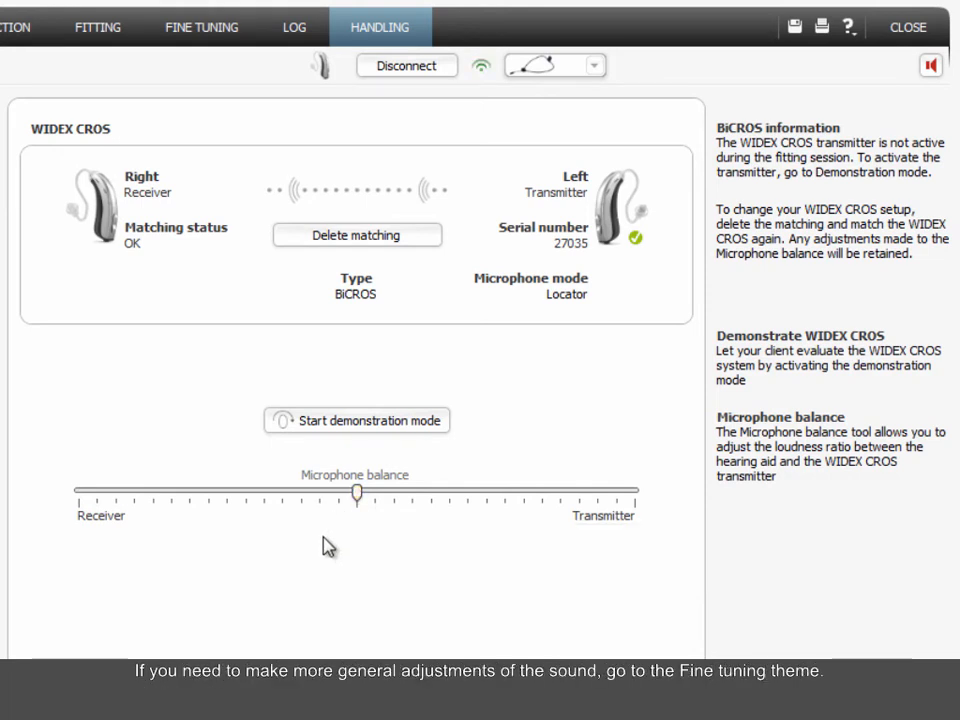
mouse_move(4, 200)
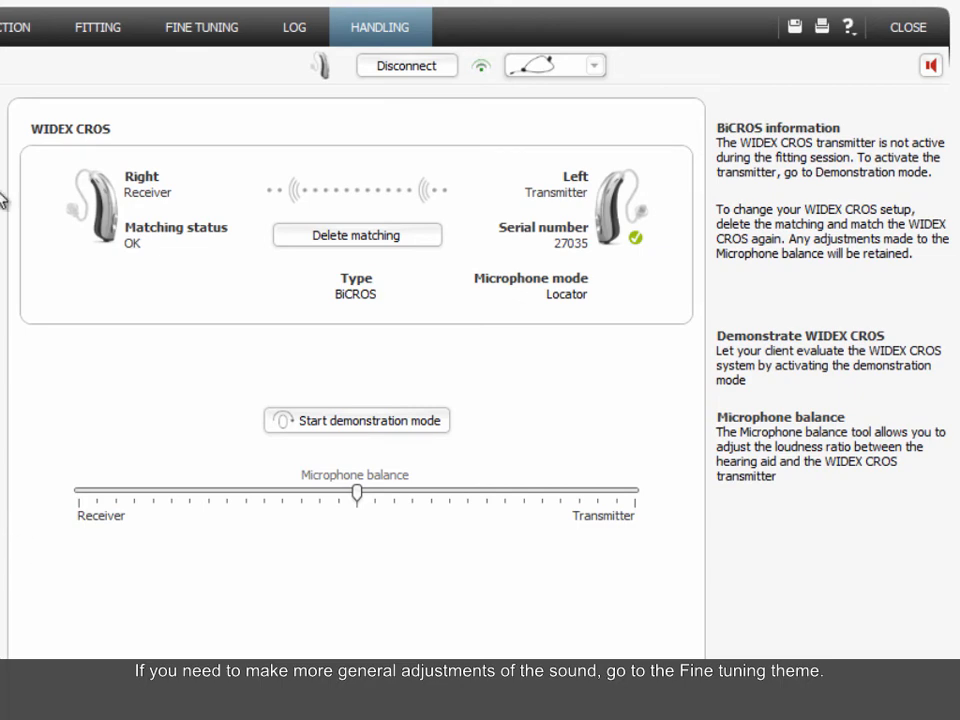
Review the Fine Tuning gain settings, including the 4 kHz values, then return to Handling
left_click(200, 28)
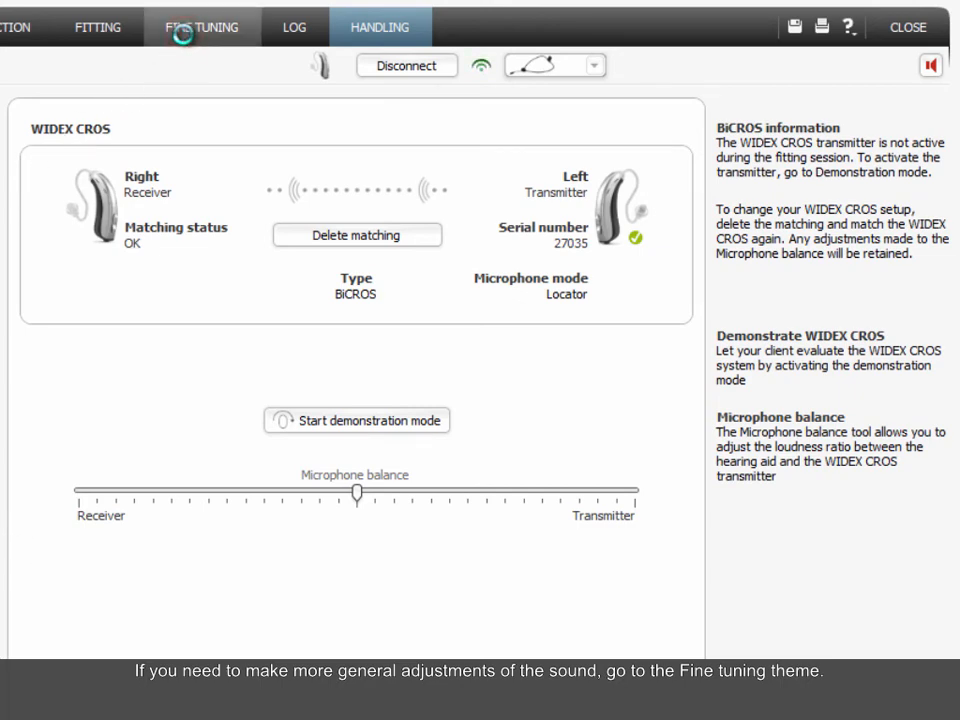
left_click(200, 28)
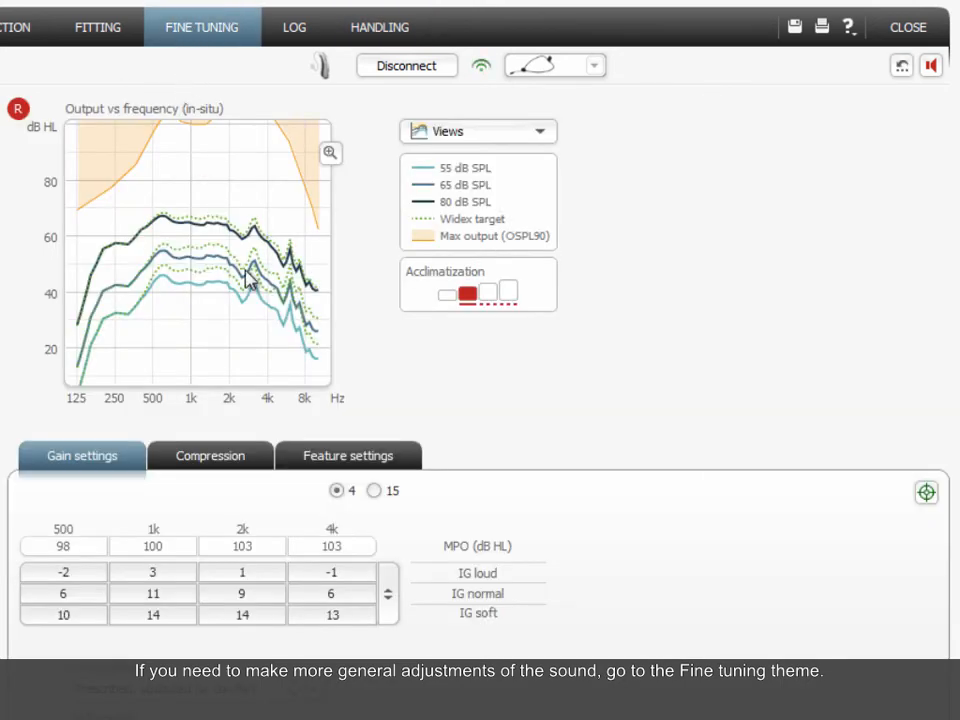
left_click(332, 572)
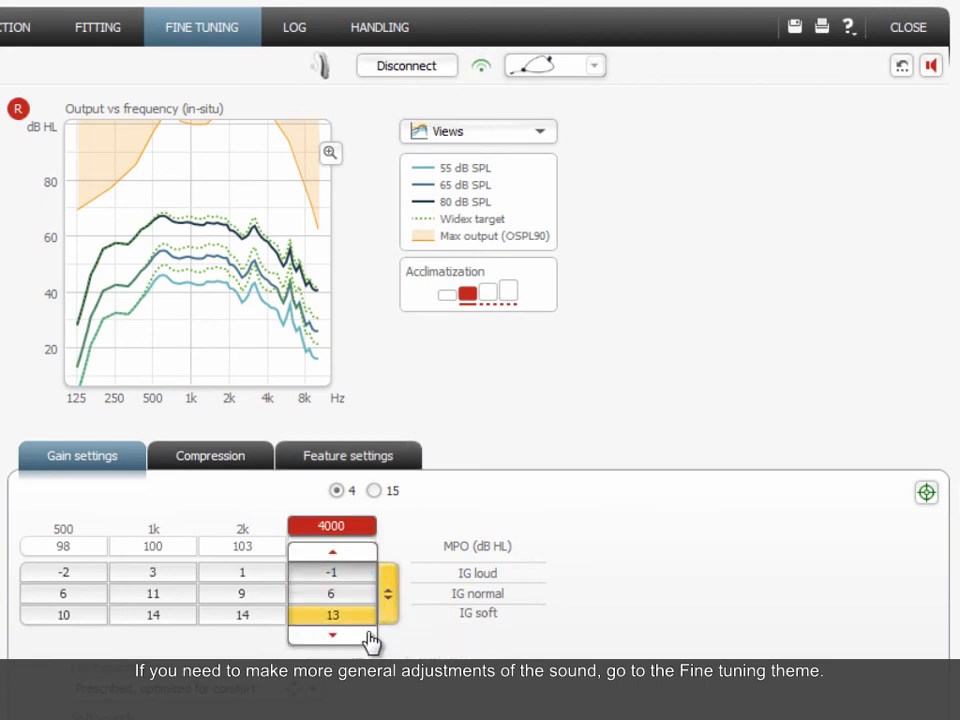
left_click(332, 632)
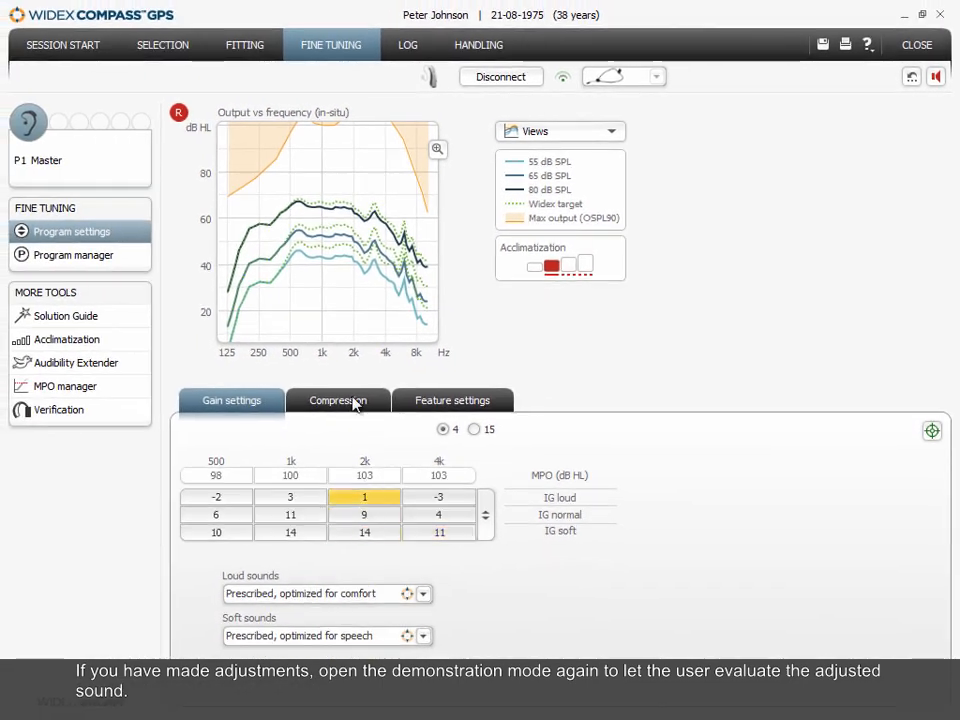
left_click(476, 44)
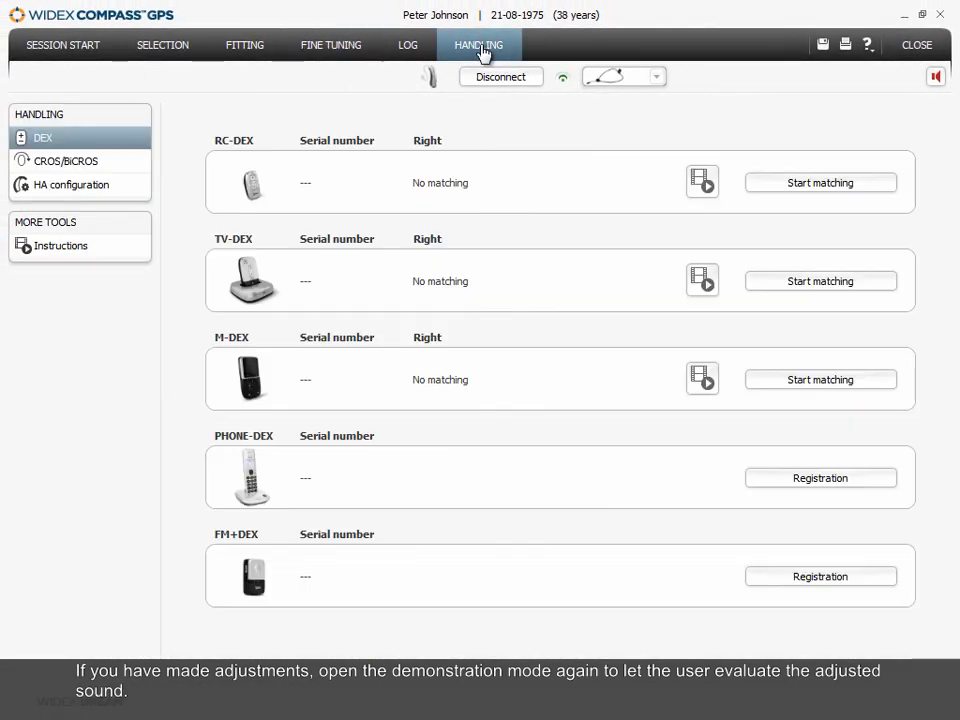
Run and stop the CROS demonstration mode once more, then bring up the help resources list
left_click(66, 160)
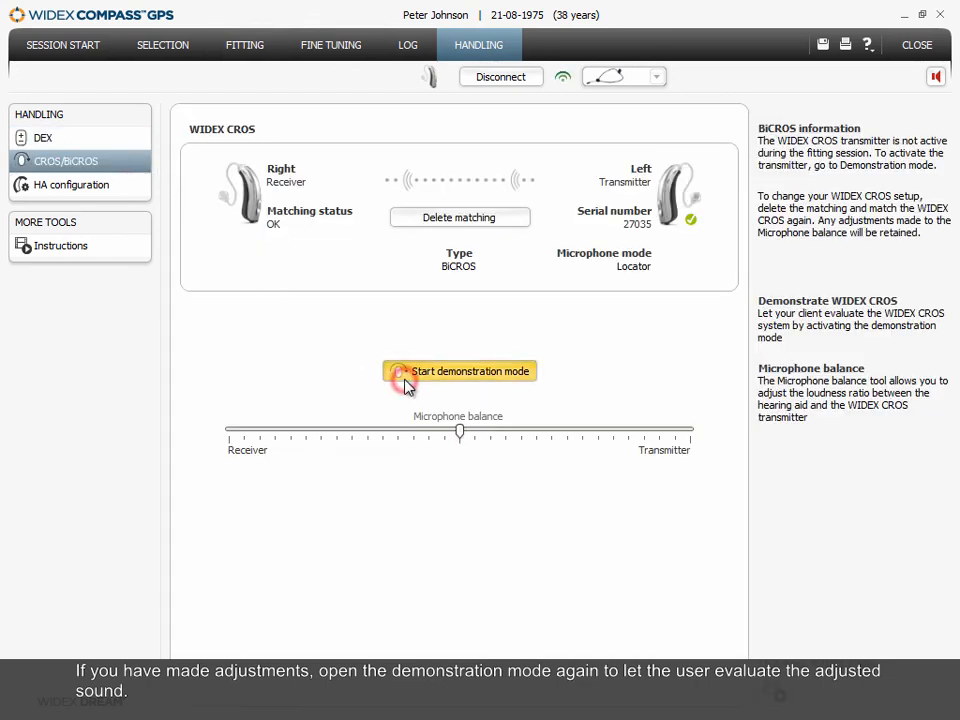
left_click(462, 369)
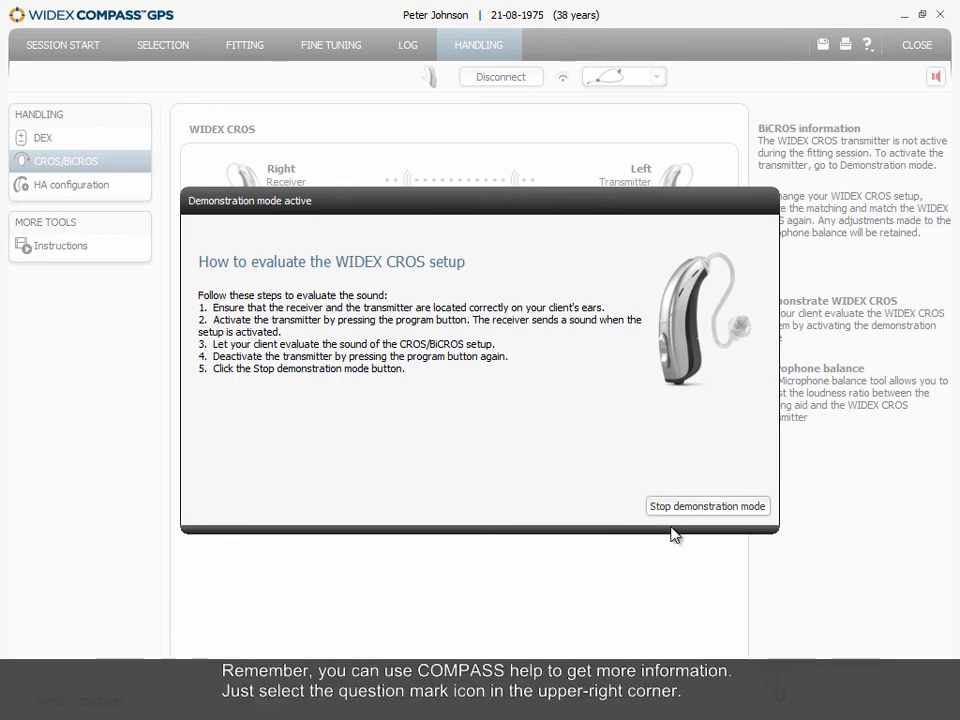
left_click(707, 506)
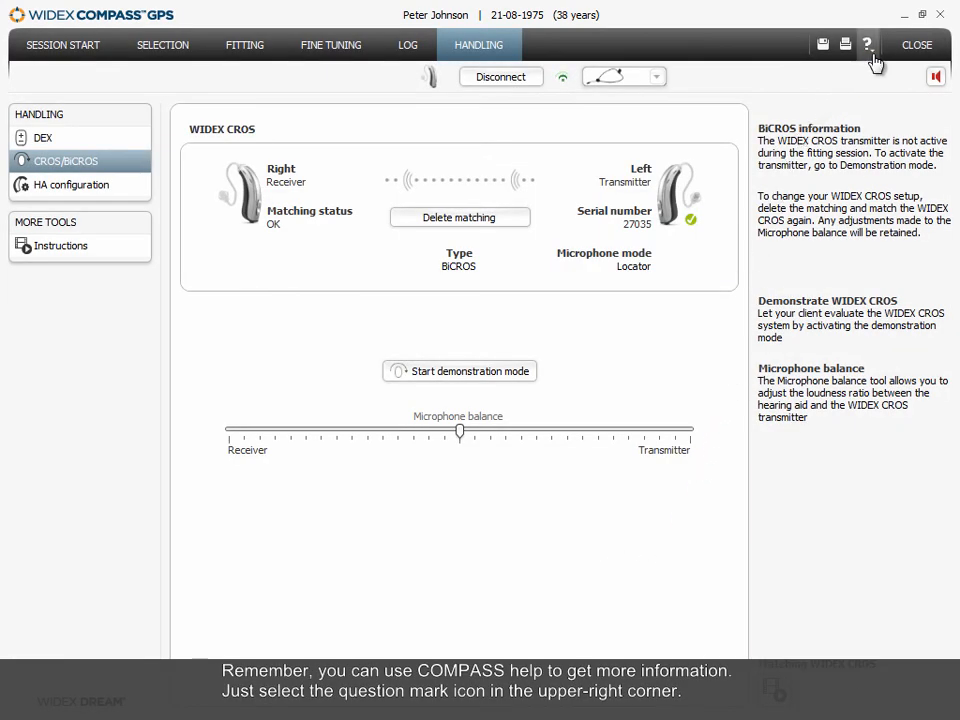
left_click(866, 40)
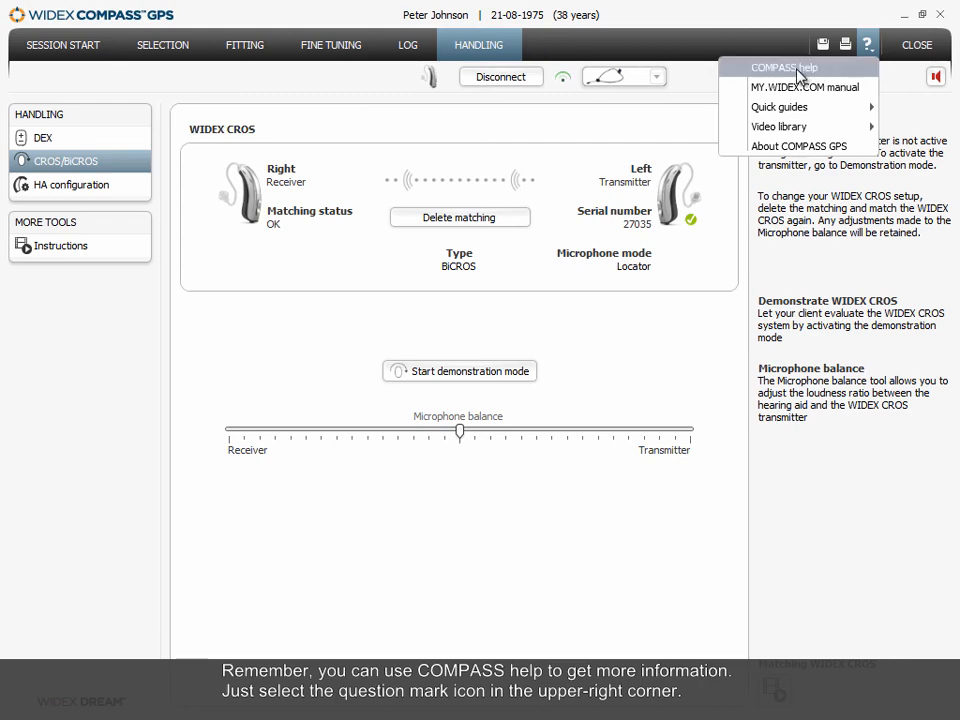